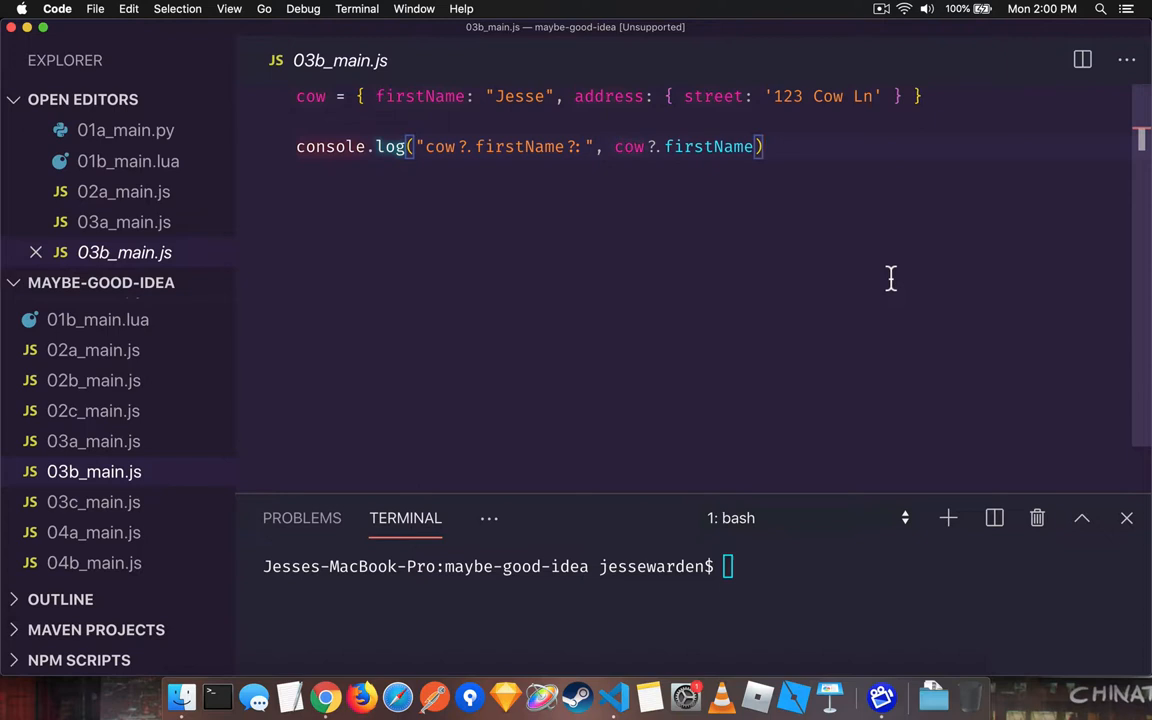
Review the cow?.firstName log in 03b_main.js and start typing npm in the terminal
click(765, 147)
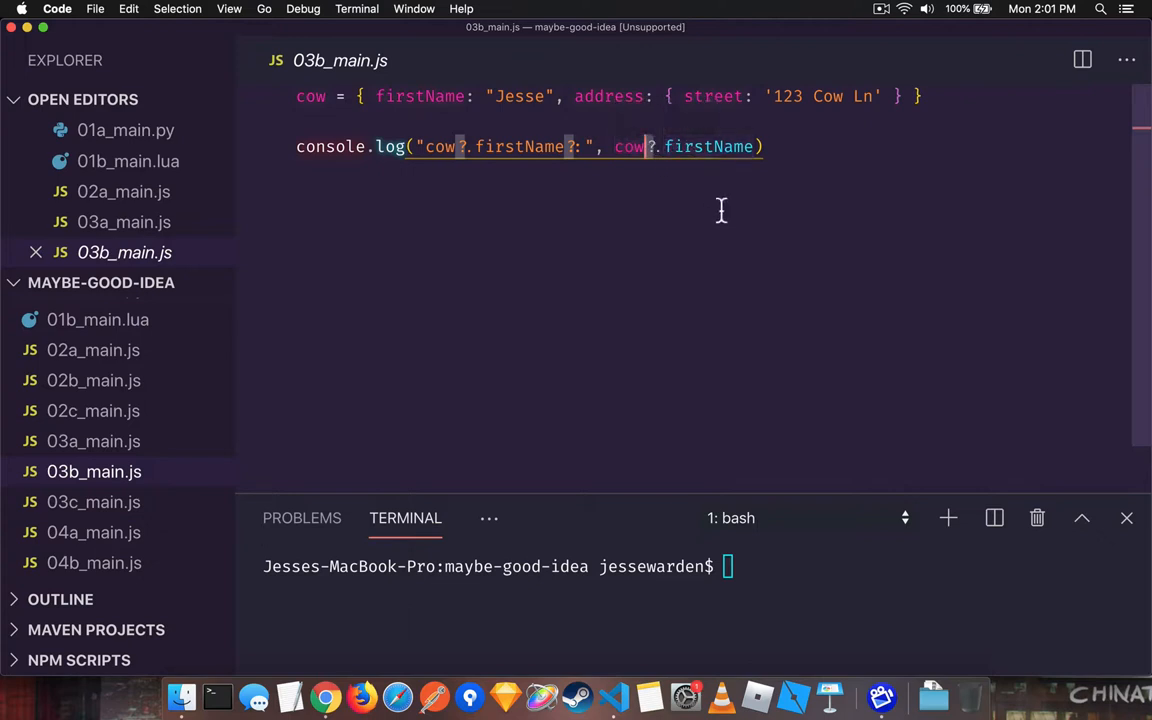
mouse_move(692, 190)
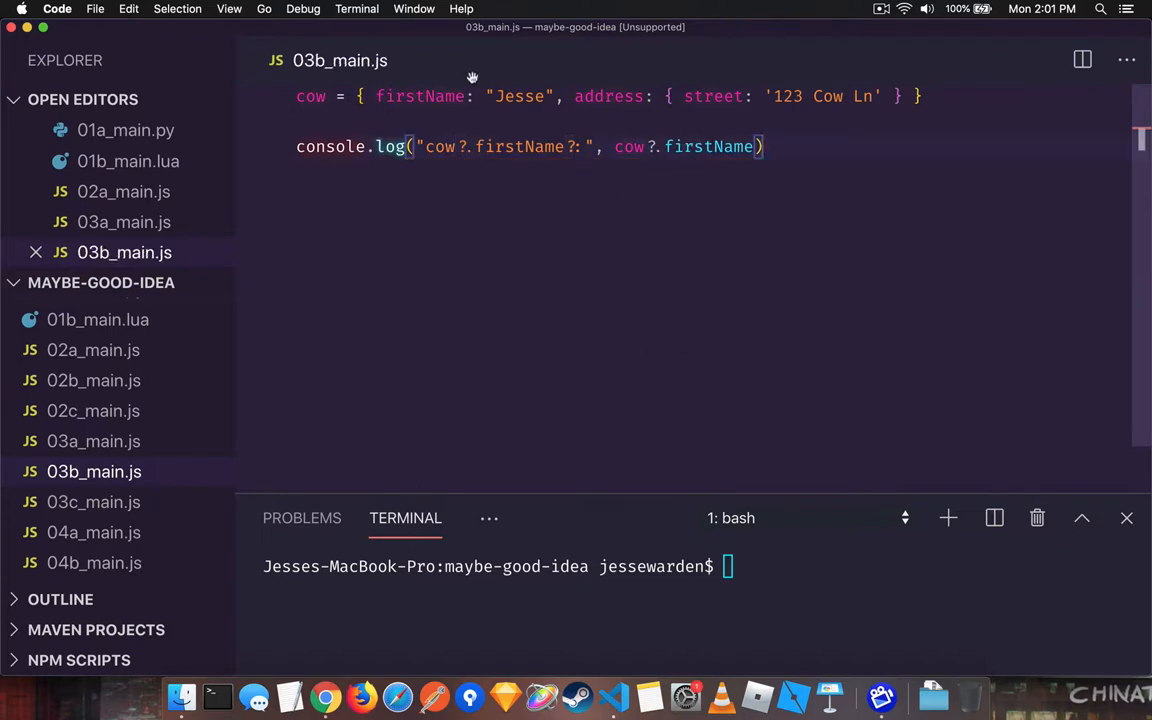
double_click(708, 146)
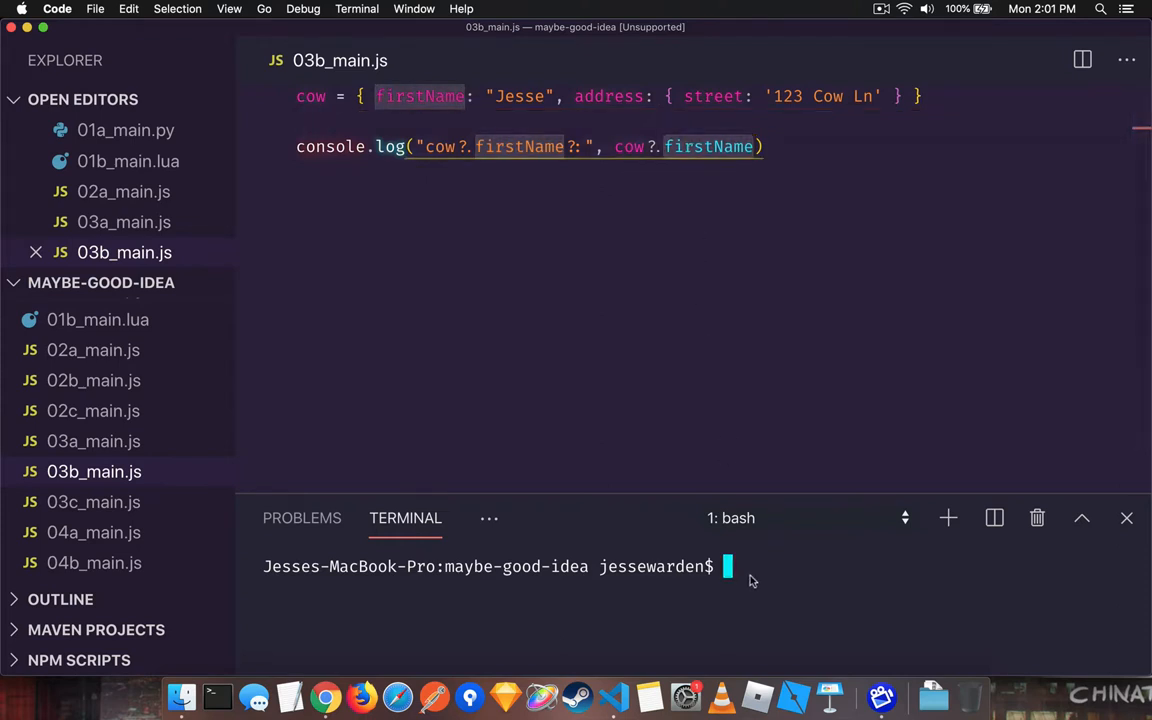
text(npm)
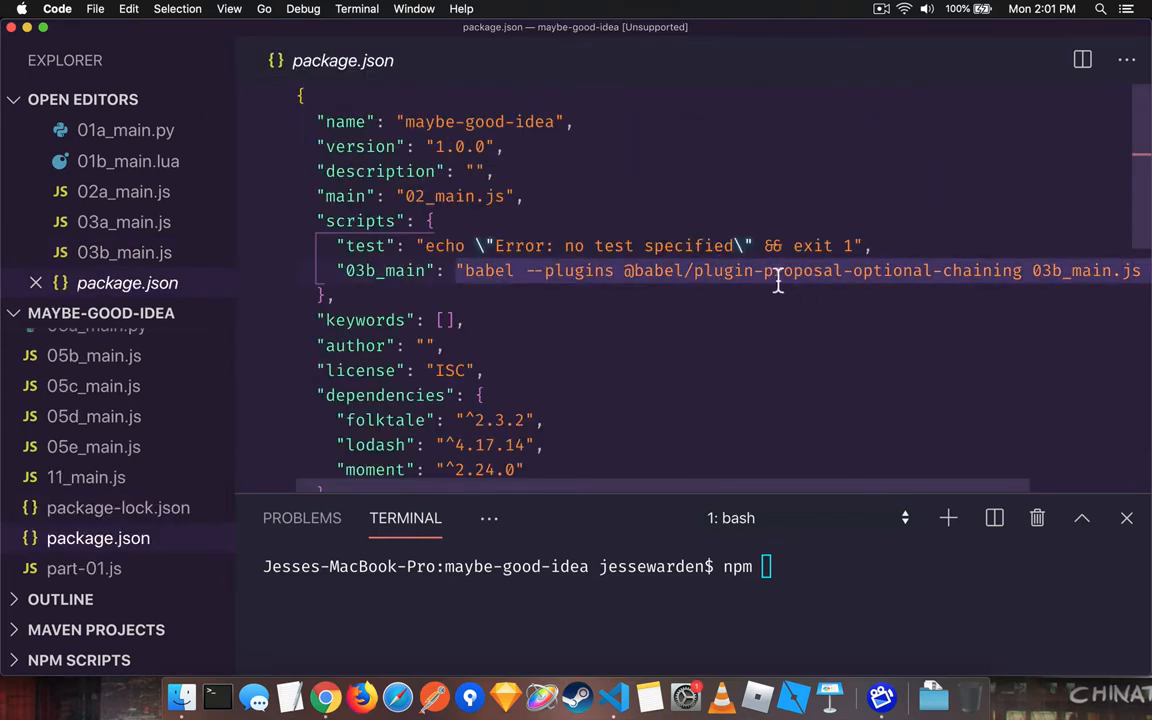
scroll(right, 3)
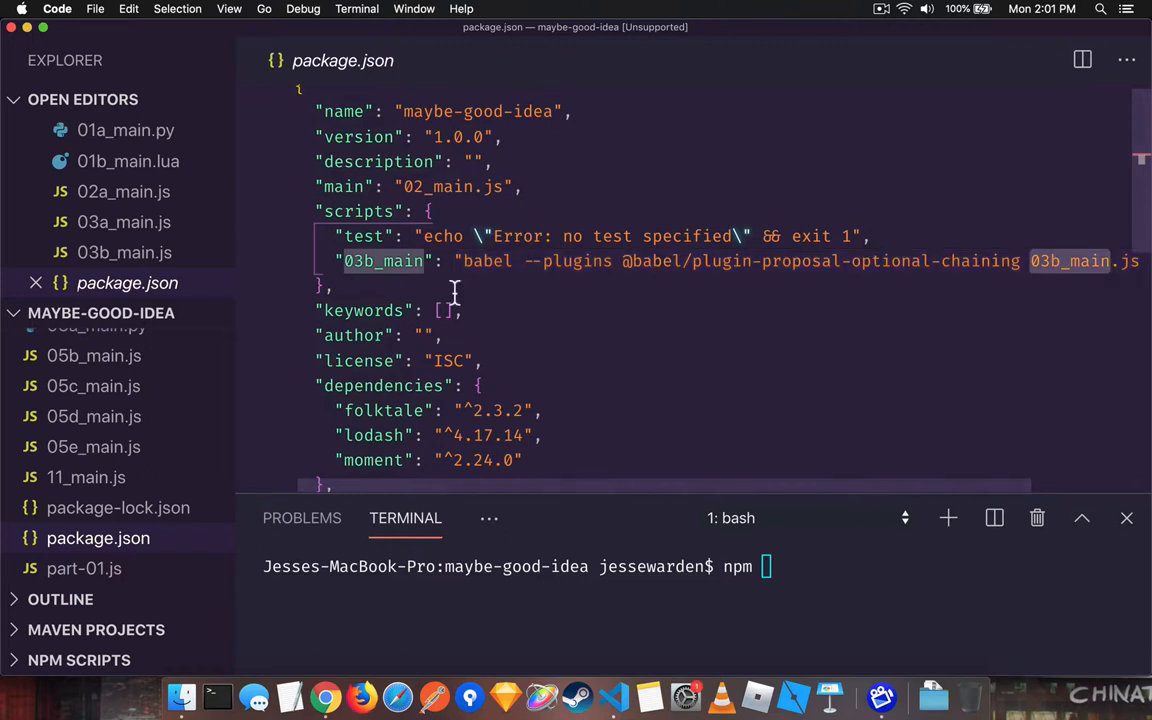
click(124, 252)
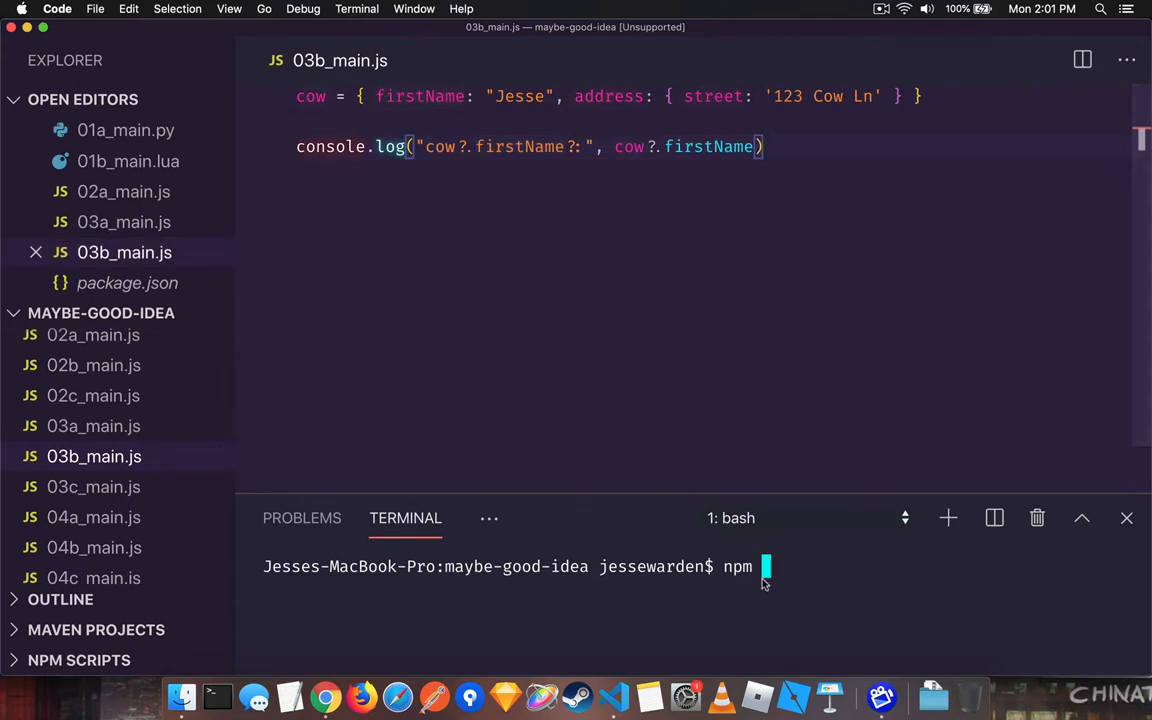
mouse_move(668, 293)
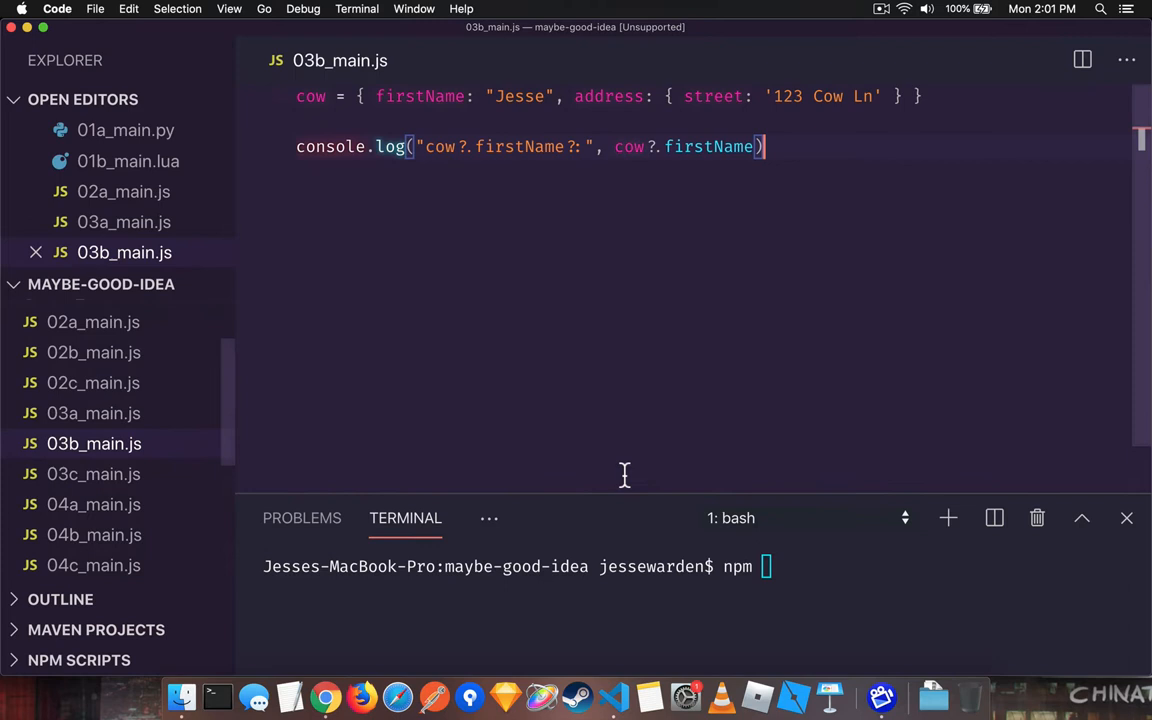
Run the 03b_main script with firstName misspelled, printing undefined
text(run 03b_main)
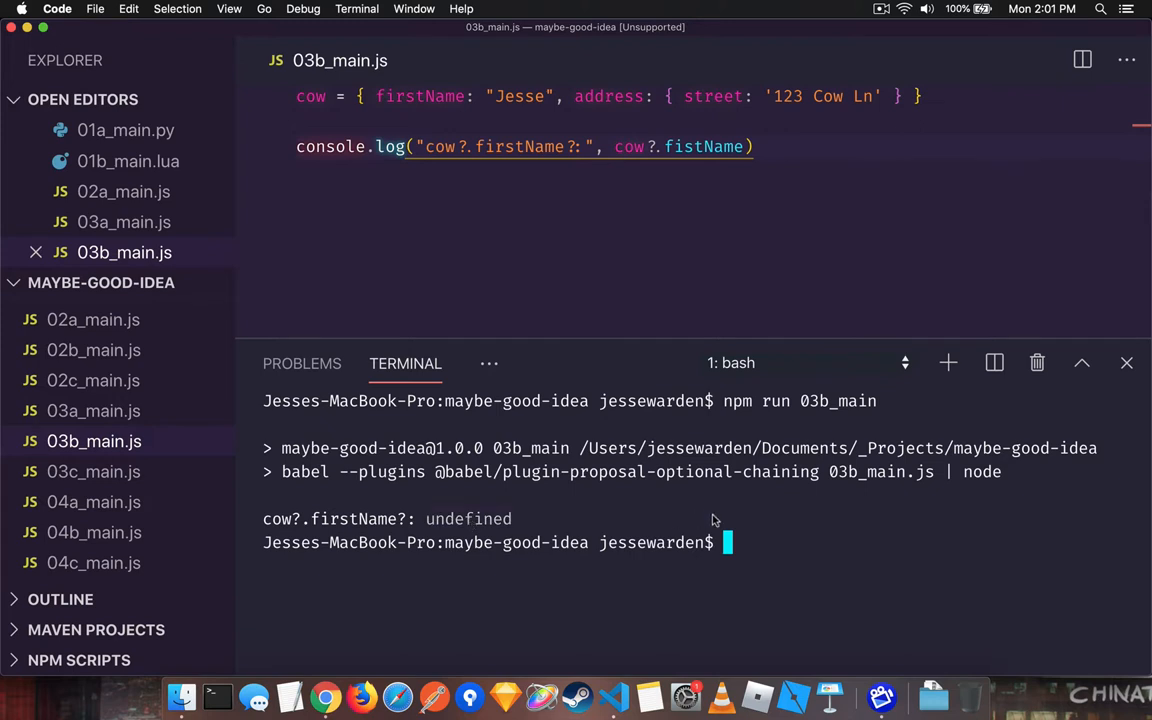
mouse_move(684, 191)
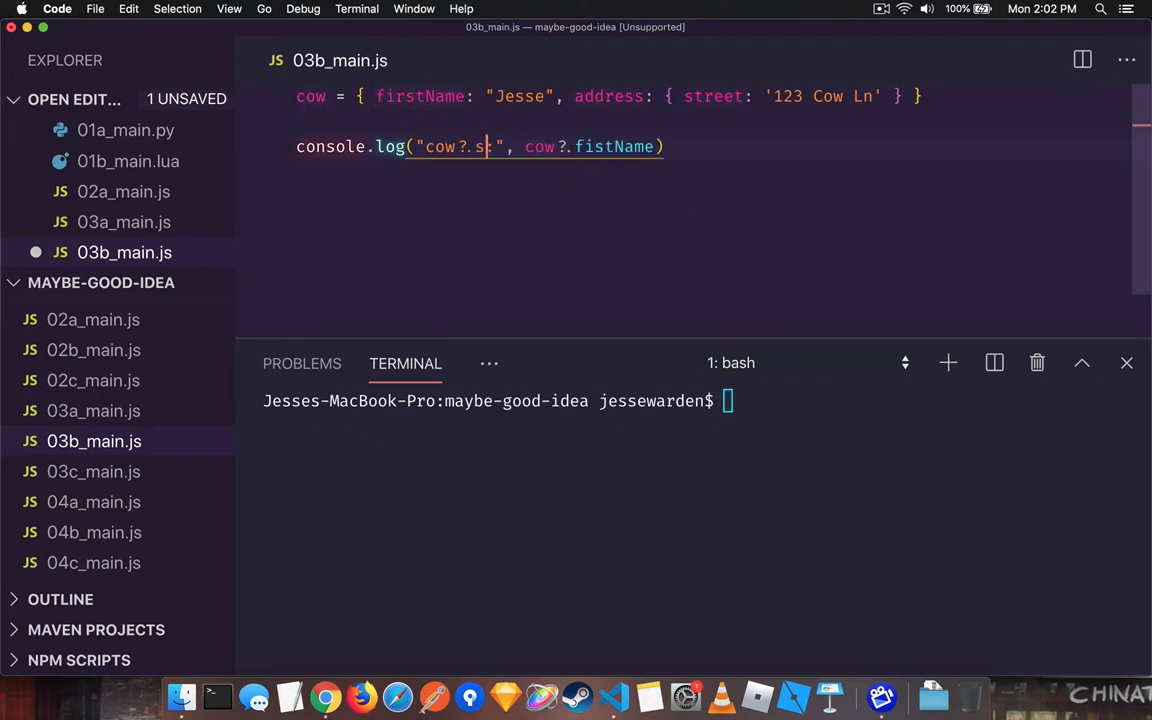
Change the log to cow?.address?.street and rerun 03b_main, printing 123 Cow Ln
text(address ?.)
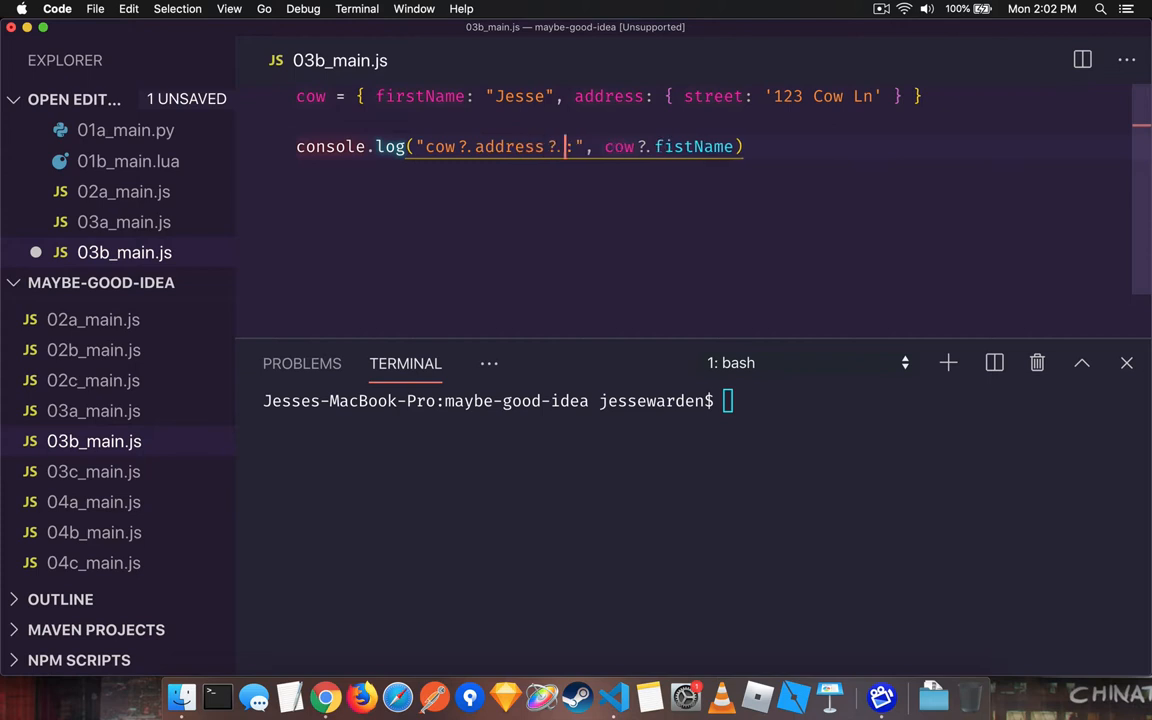
text(a)
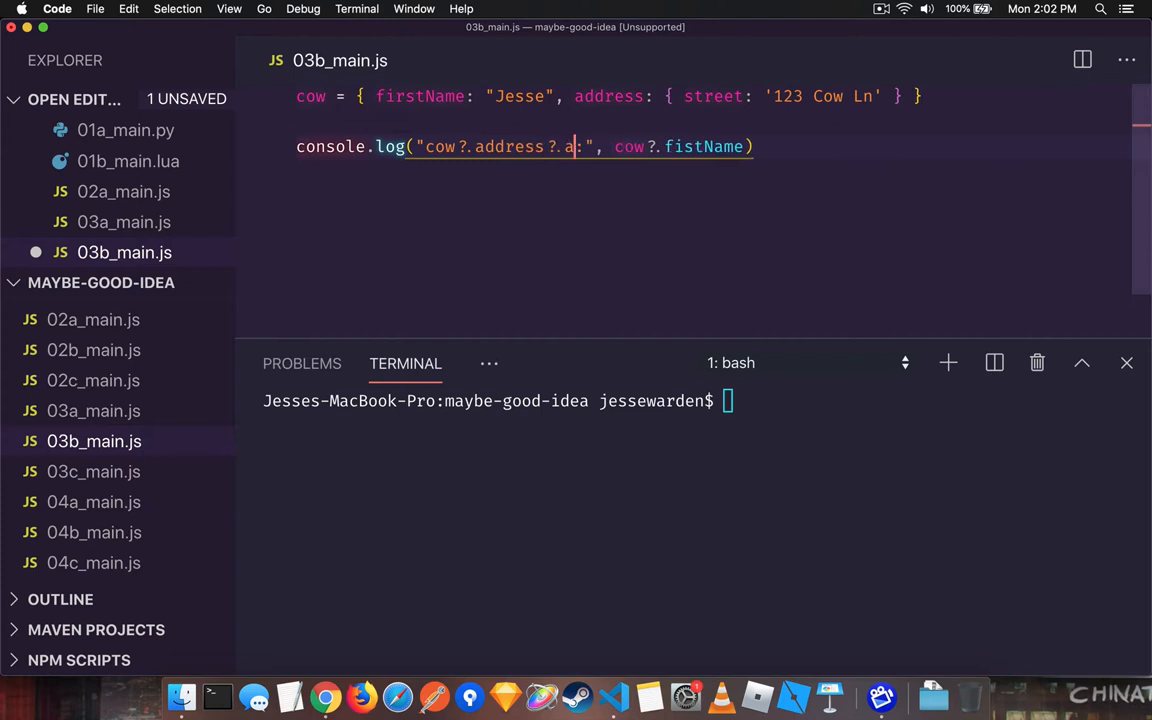
text(treet)
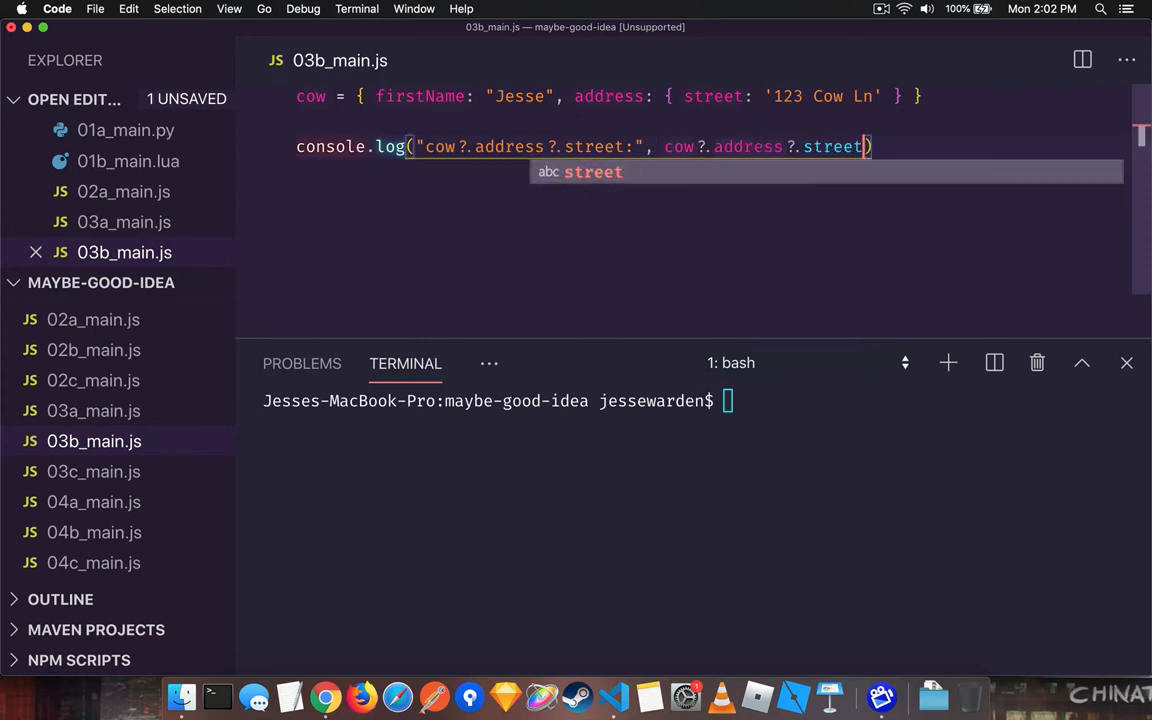
key(Enter)
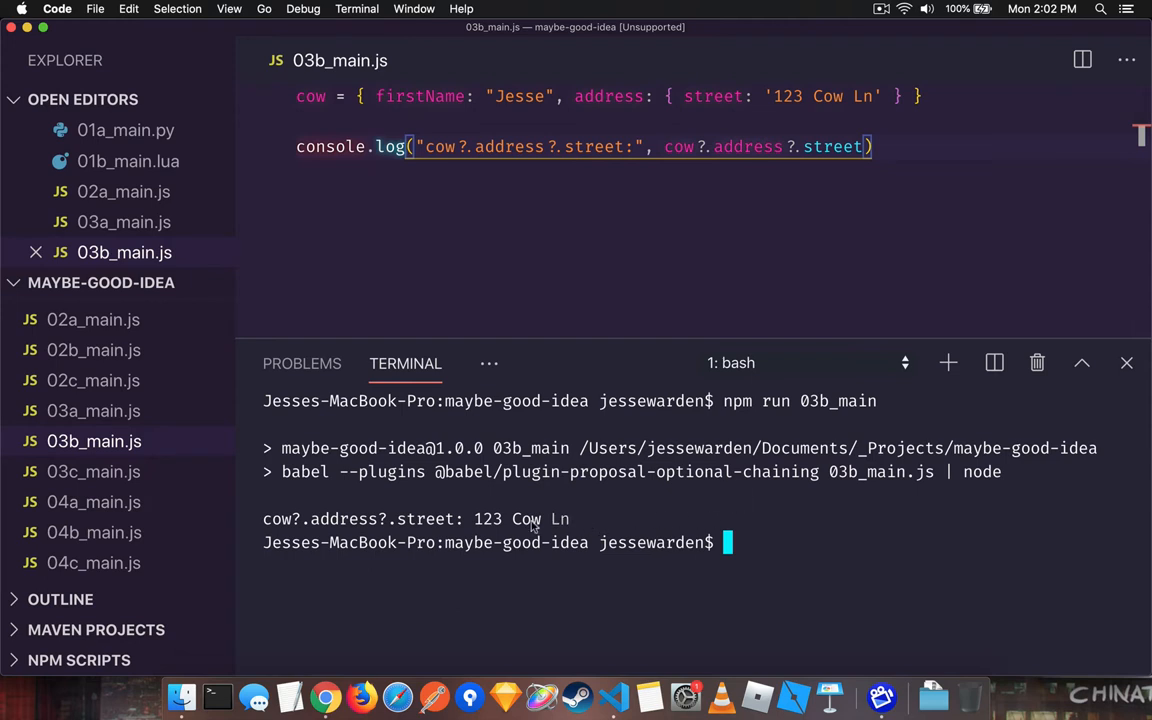
mouse_move(753, 270)
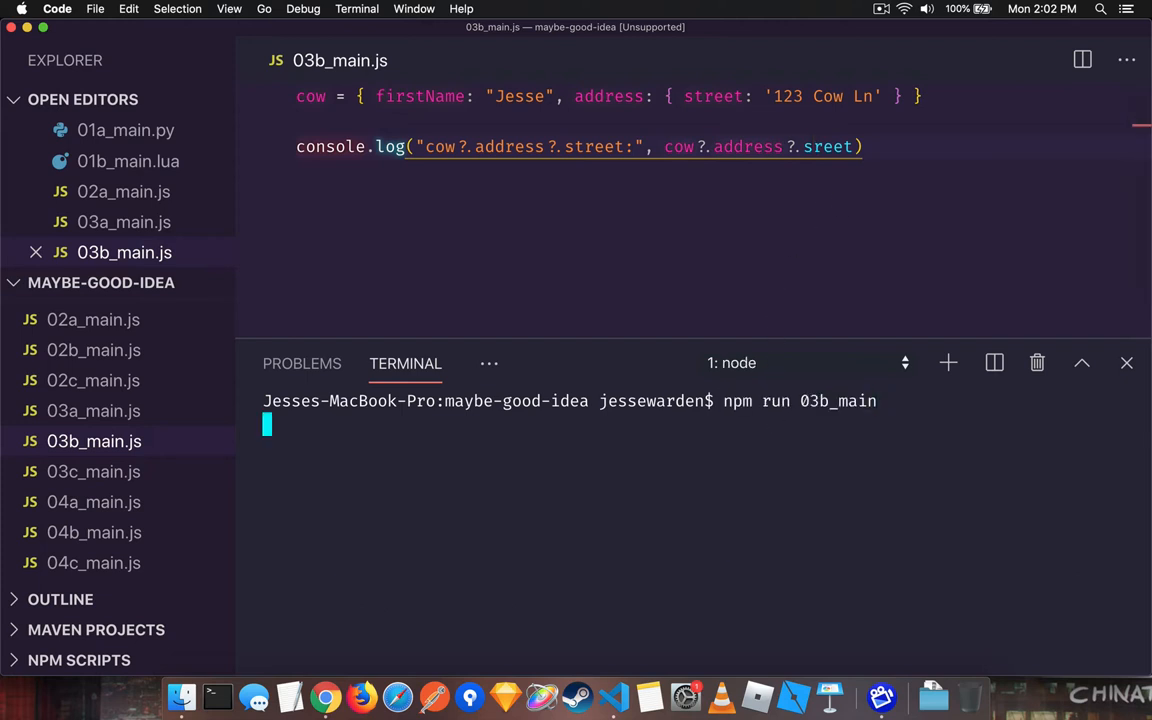
Rerun npm run 03b_main with street misspelled as sreet, printing undefined
key(Return)
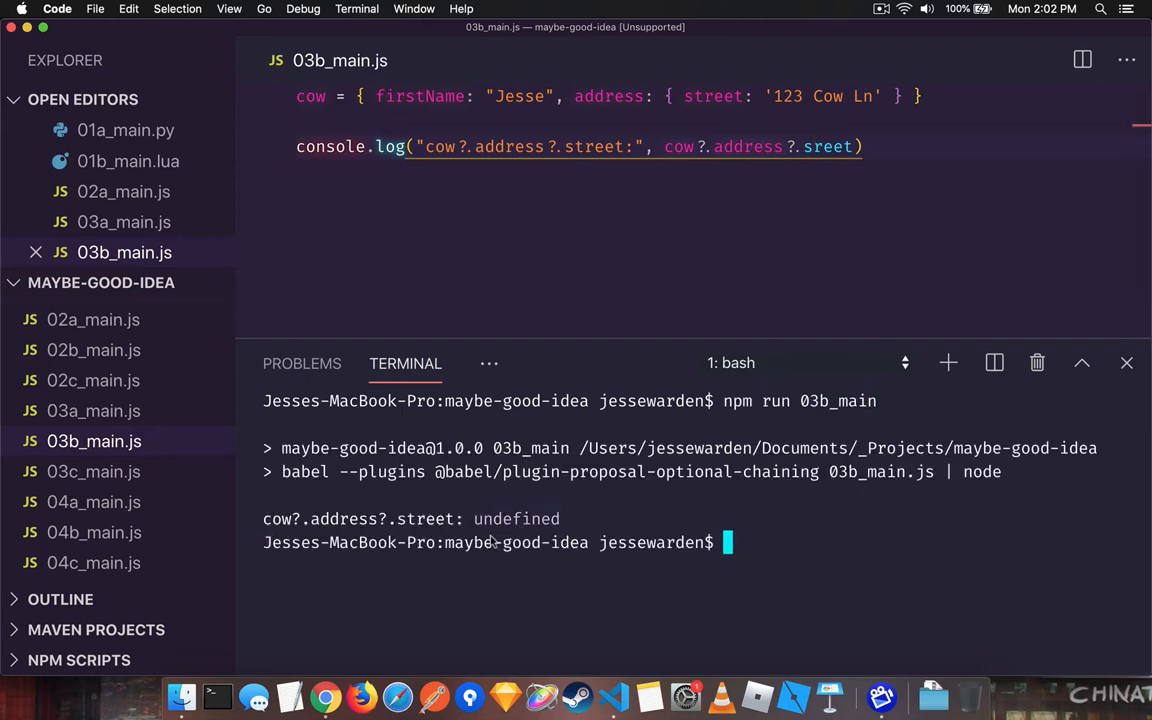
mouse_move(828, 147)
text(t)
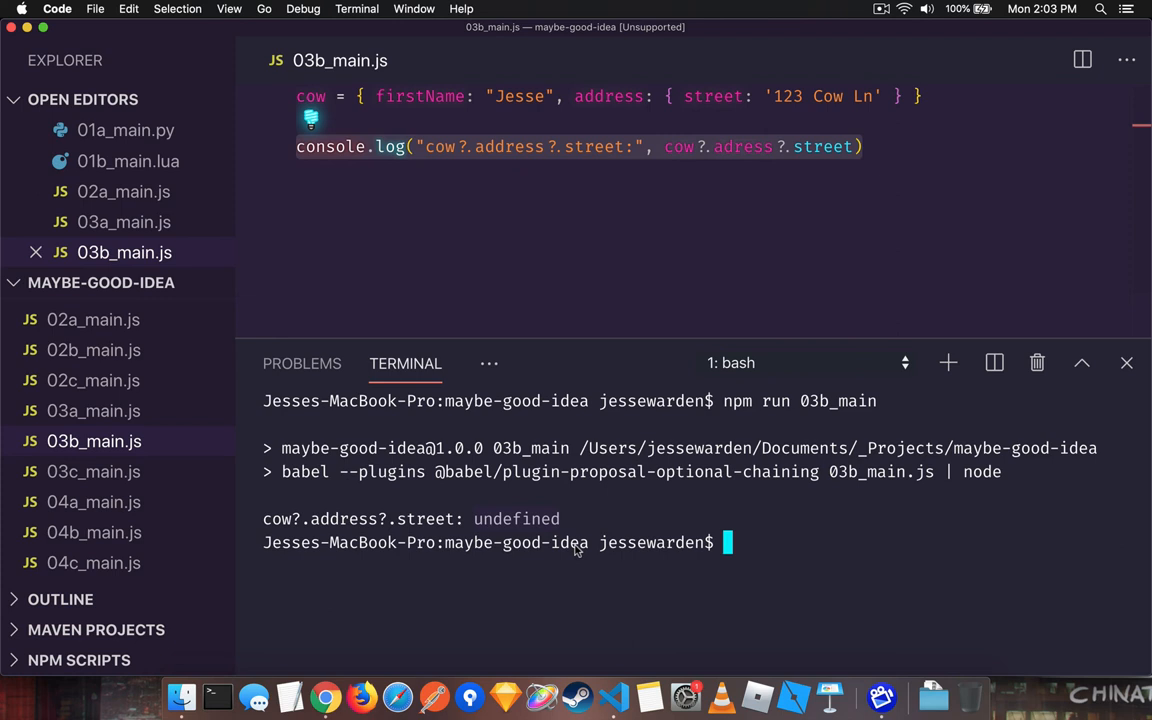
mouse_move(835, 318)
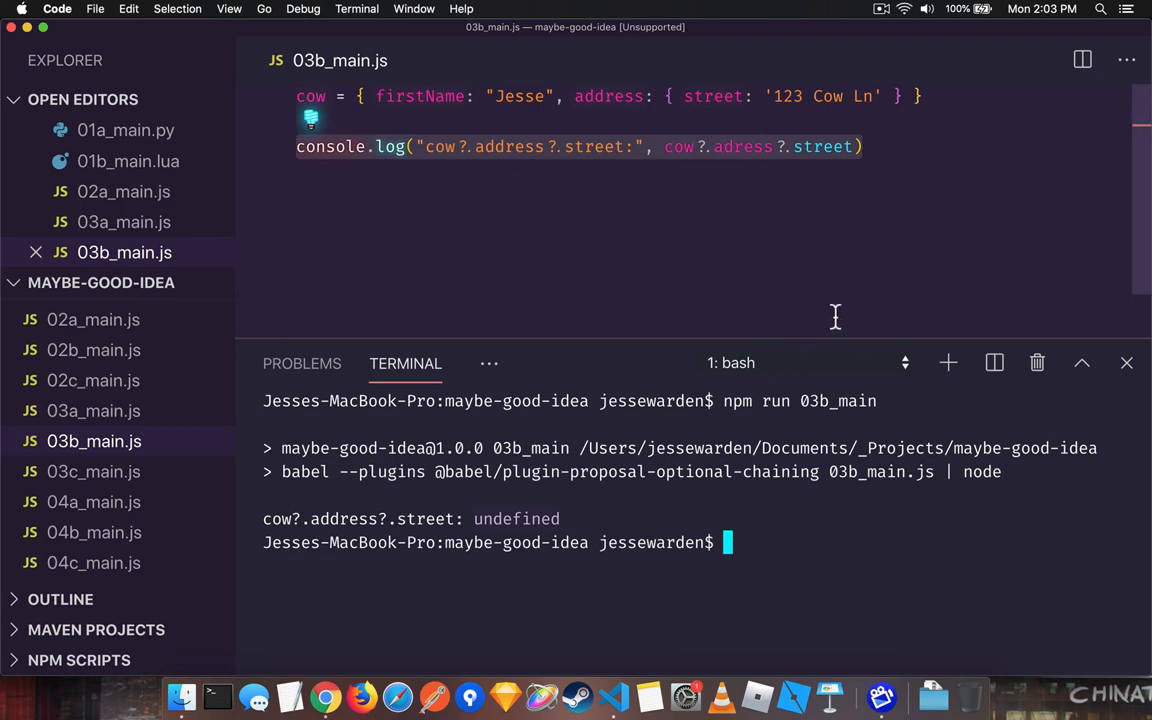